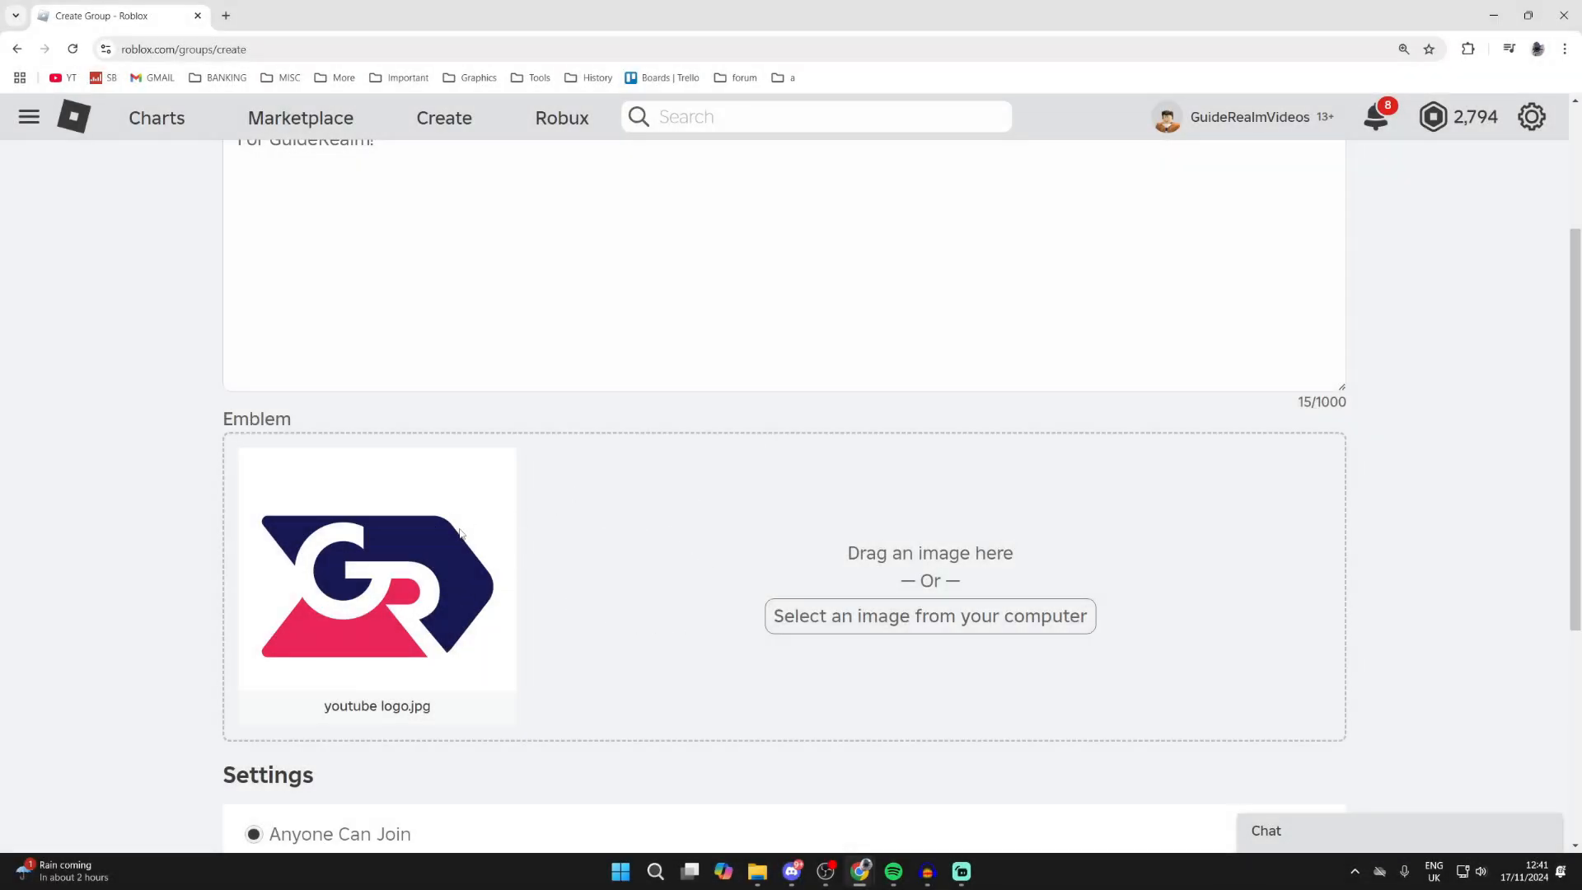
# Submit the group creation and confirm the 100 Robux purchase for 'Fans of GuideRealm'
pyautogui.scroll(-3)
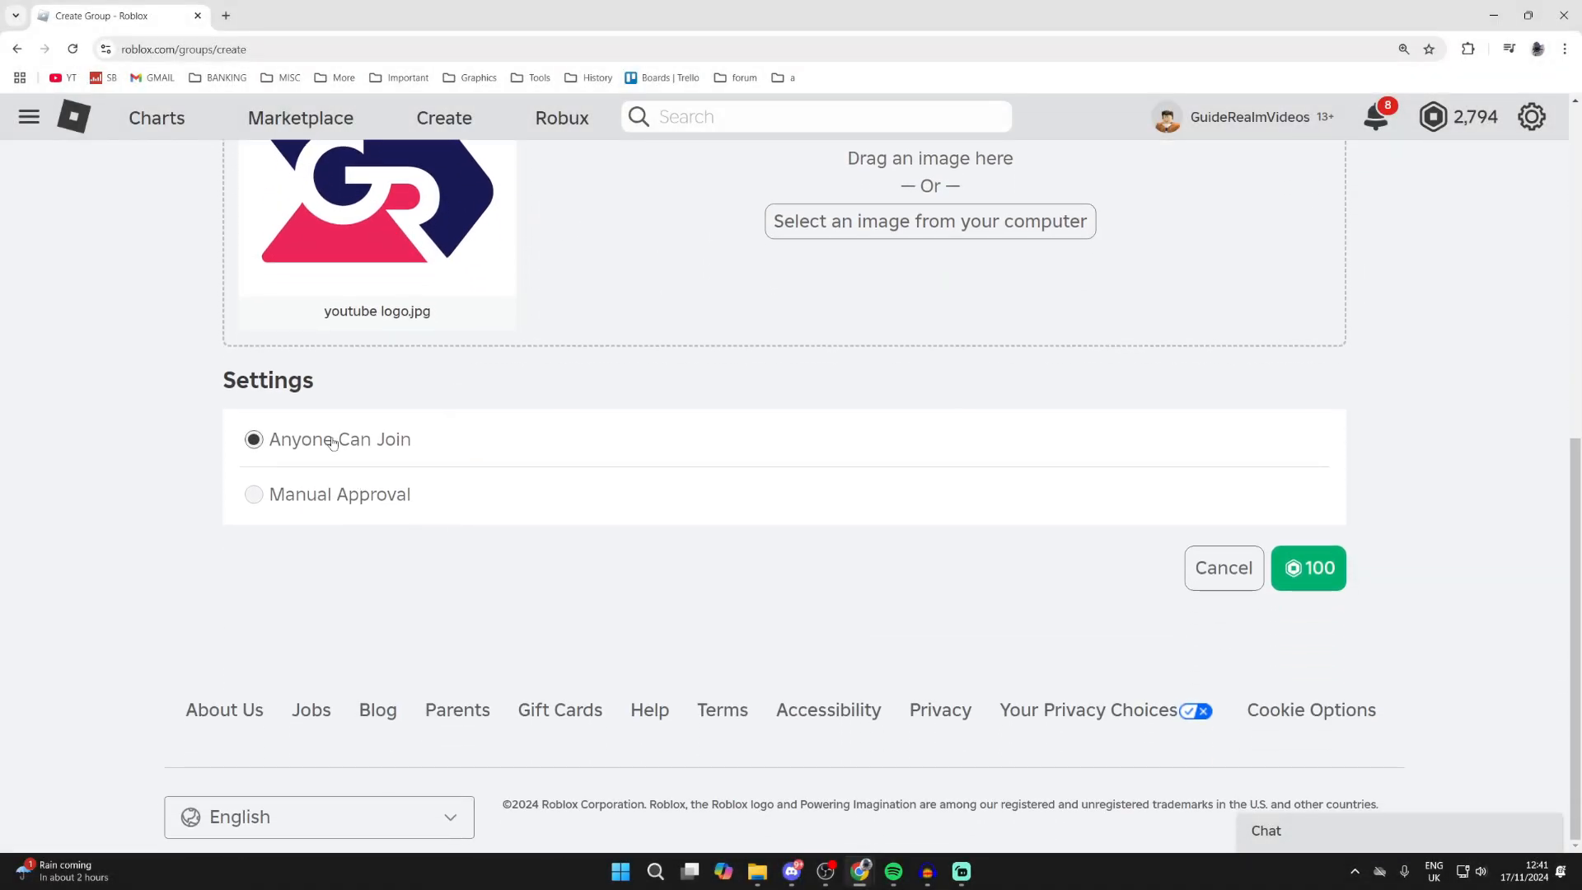
pyautogui.moveTo(442, 499)
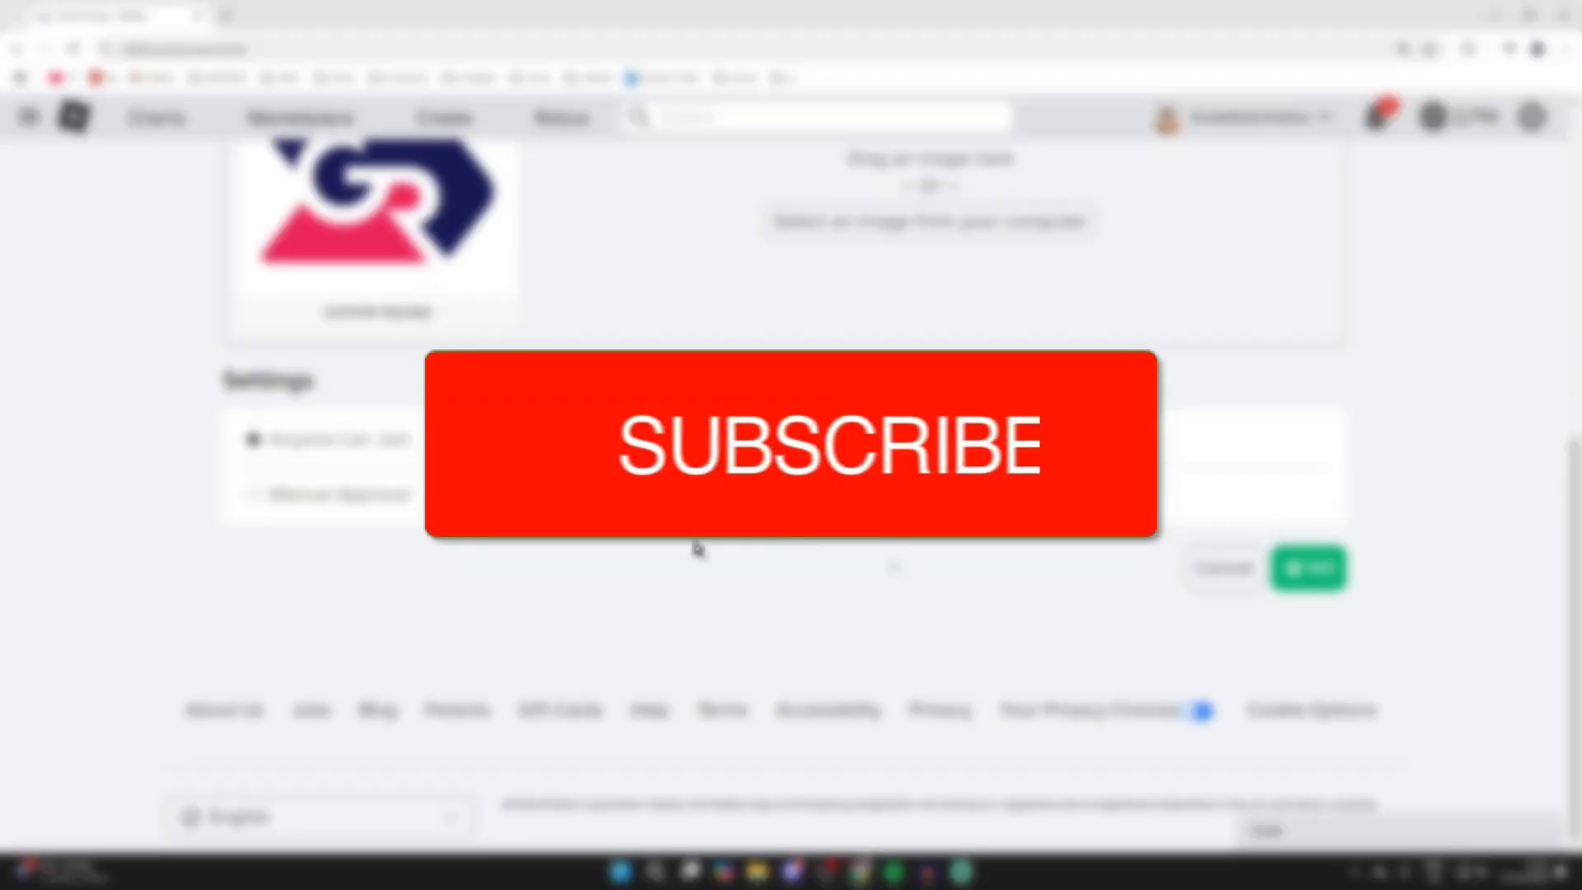
pyautogui.click(792, 443)
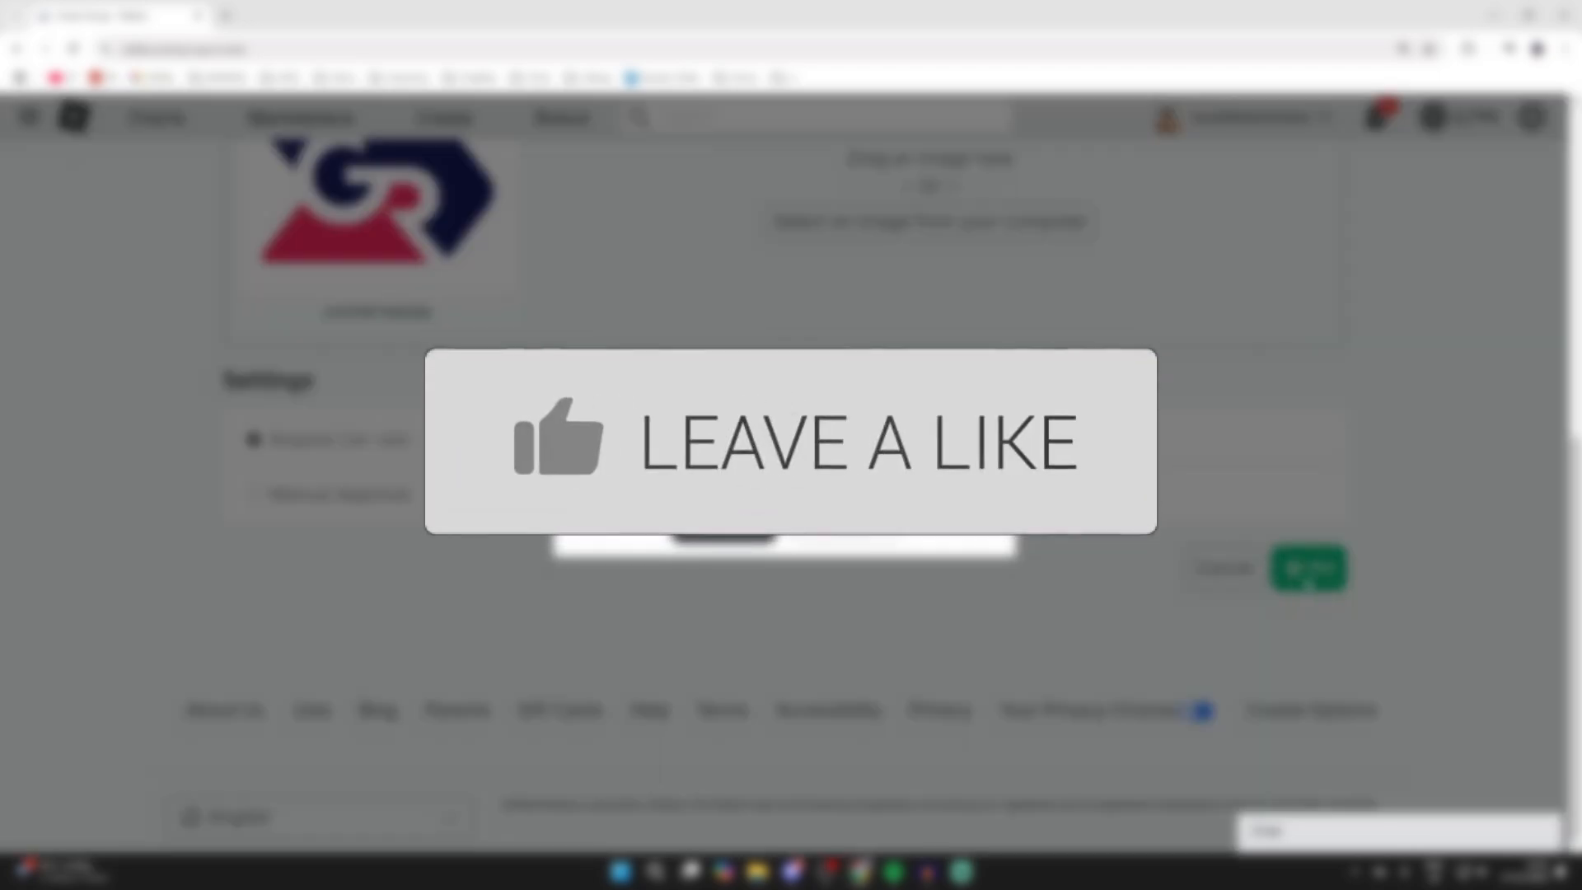
pyautogui.click(1308, 567)
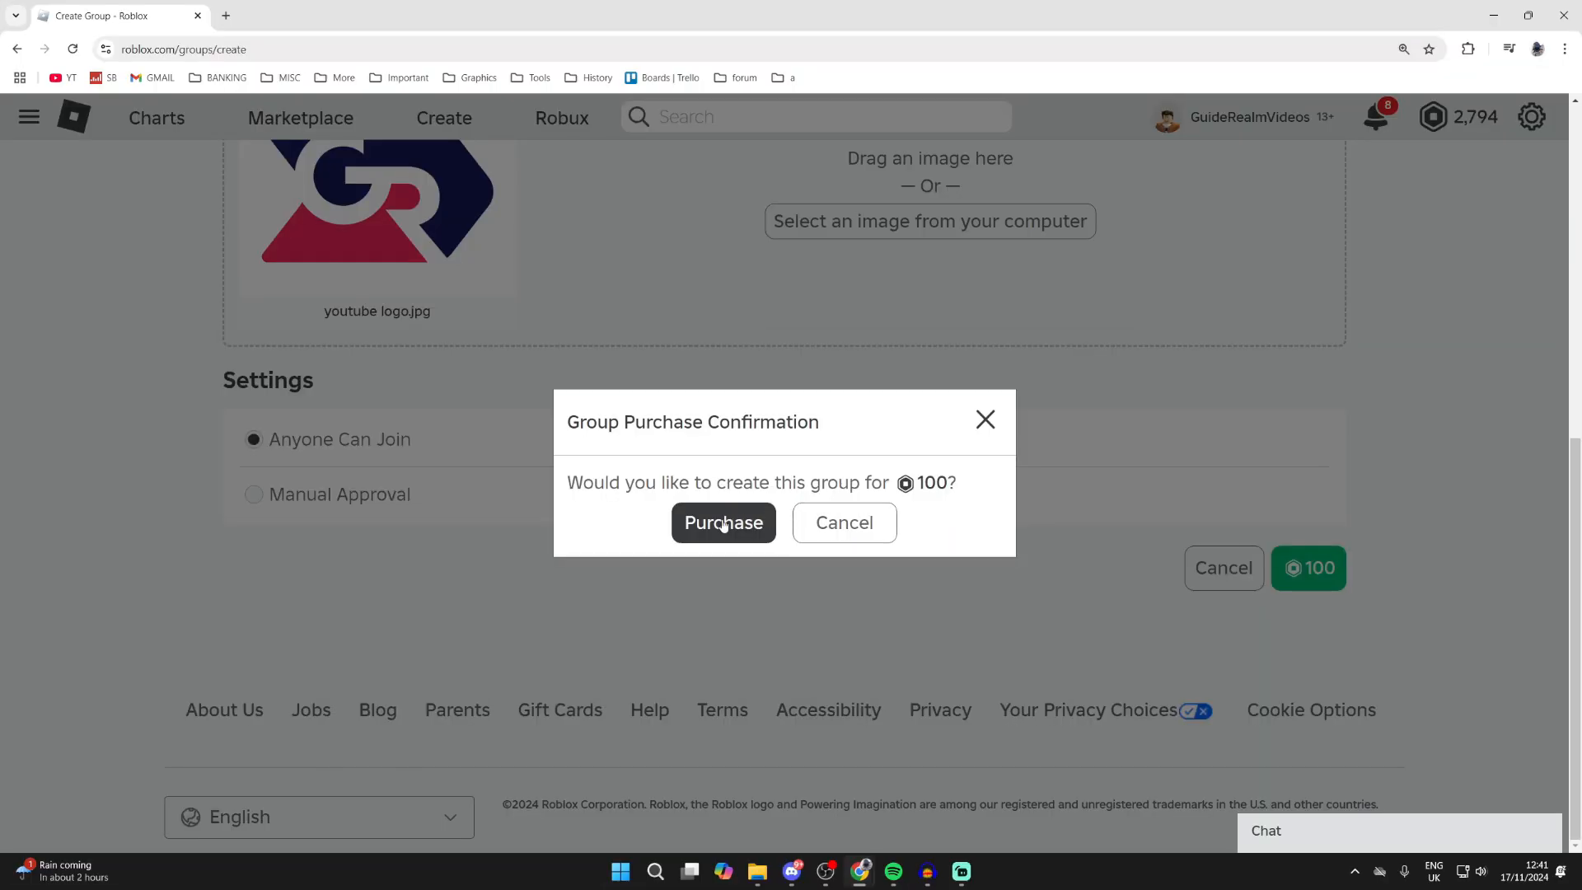
pyautogui.click(722, 523)
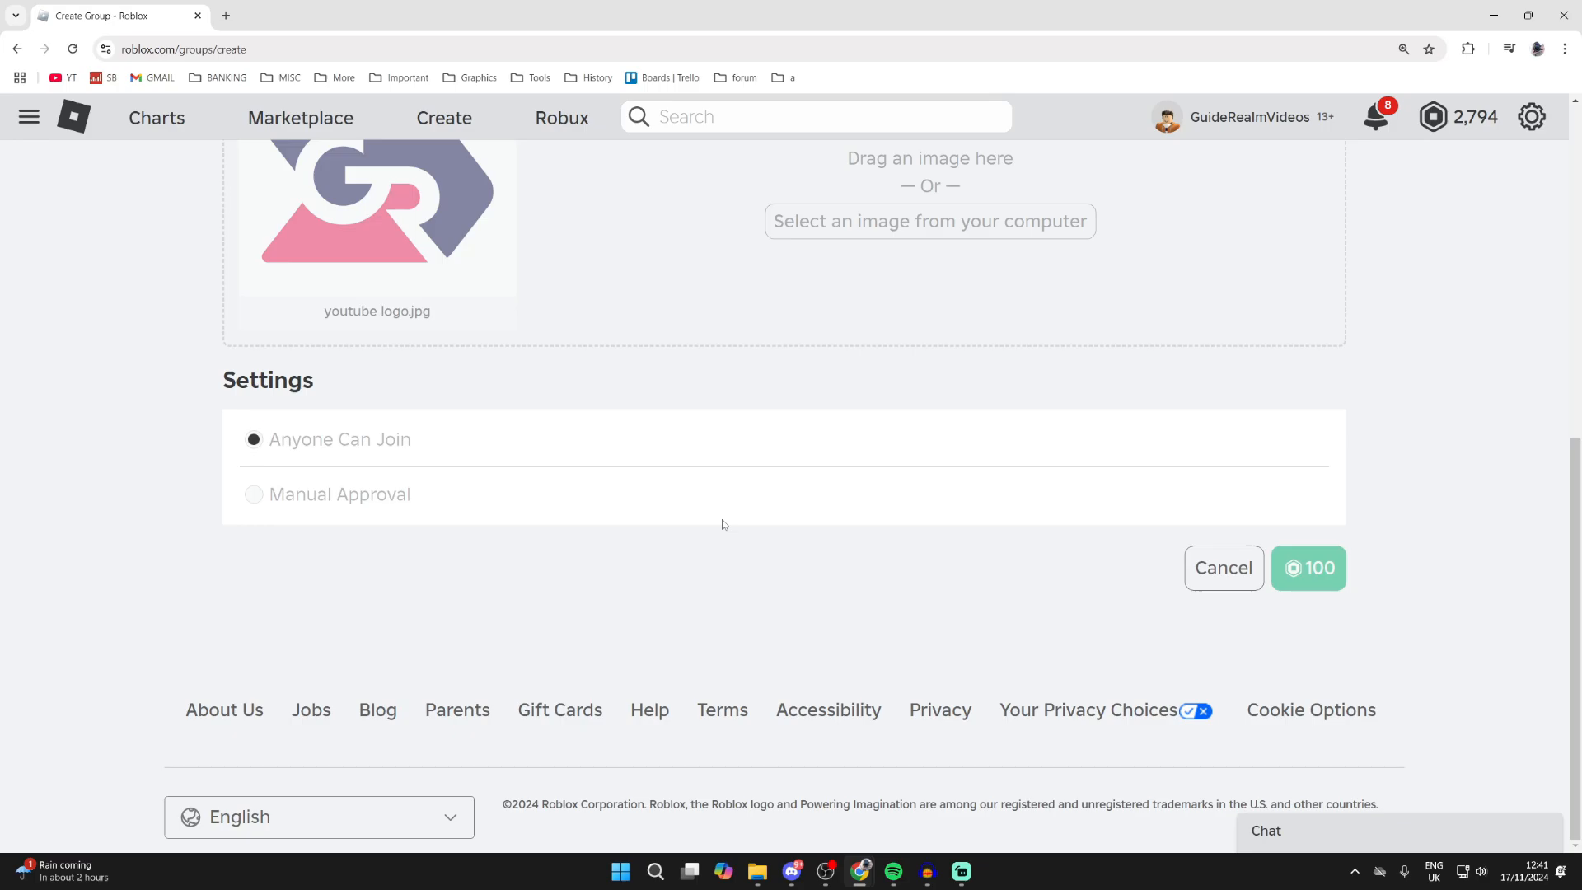
# Reveal the owner's three-dot options menu on the Fans of GuideRealm group page
pyautogui.click(1306, 566)
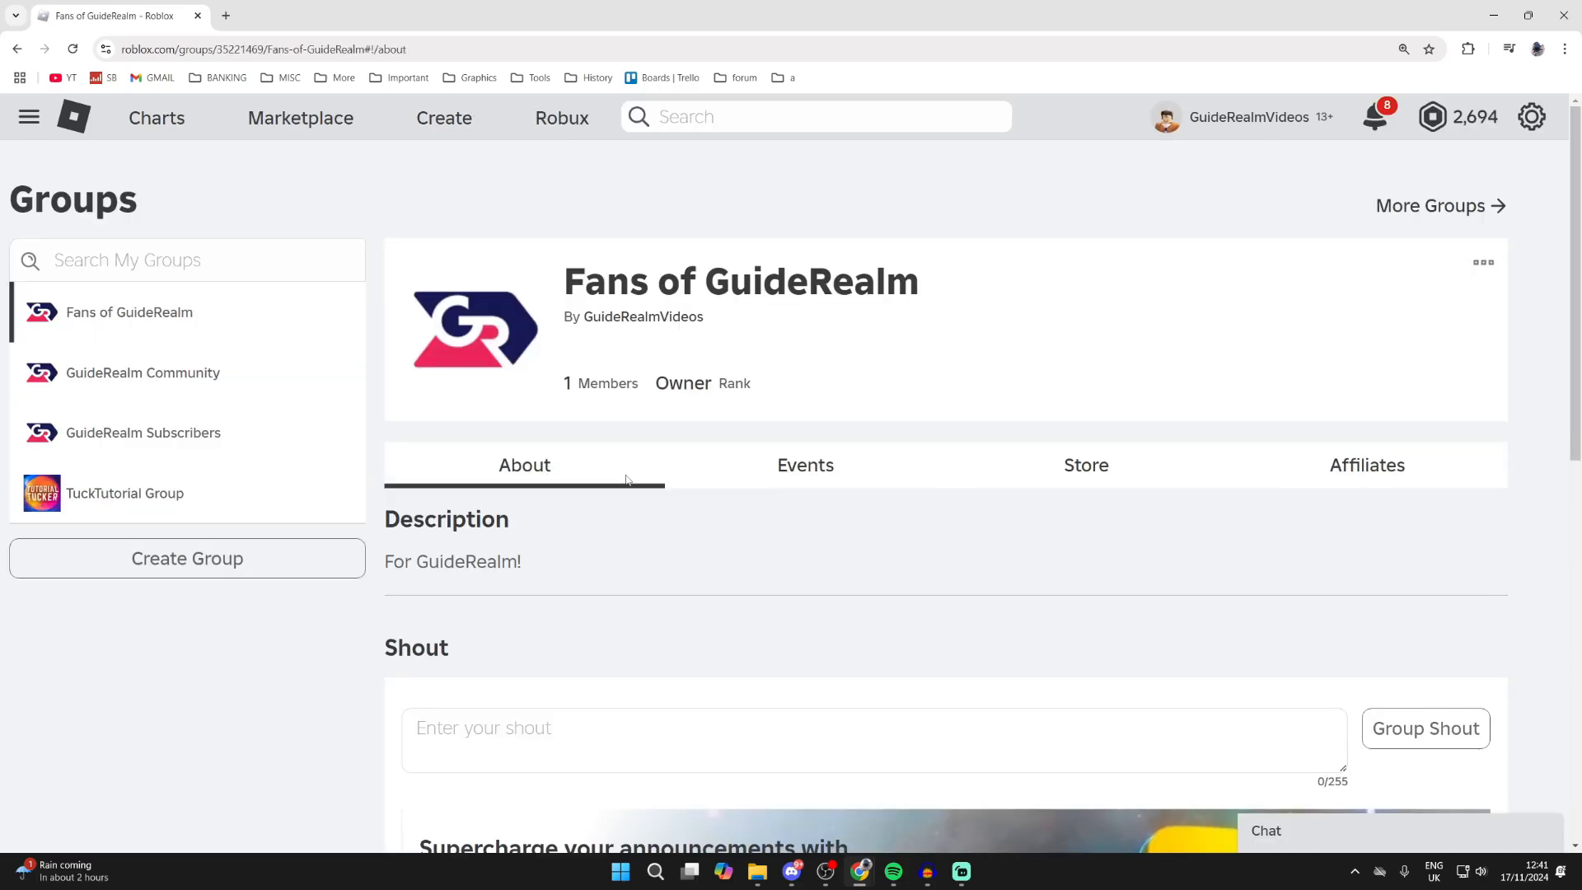
pyautogui.moveTo(633, 333)
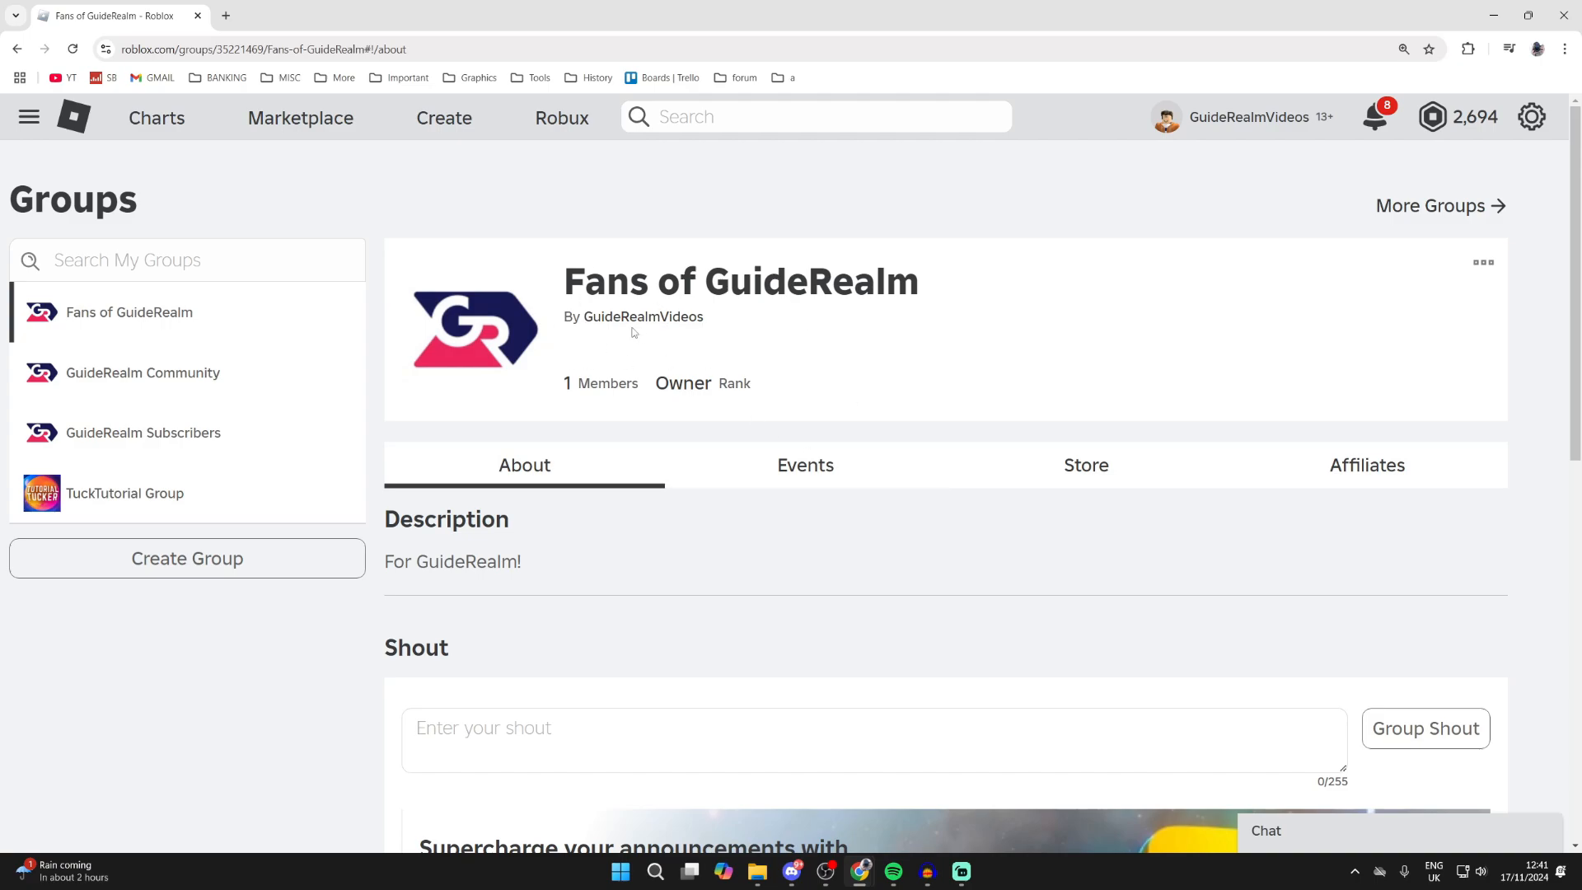
pyautogui.moveTo(1481, 262)
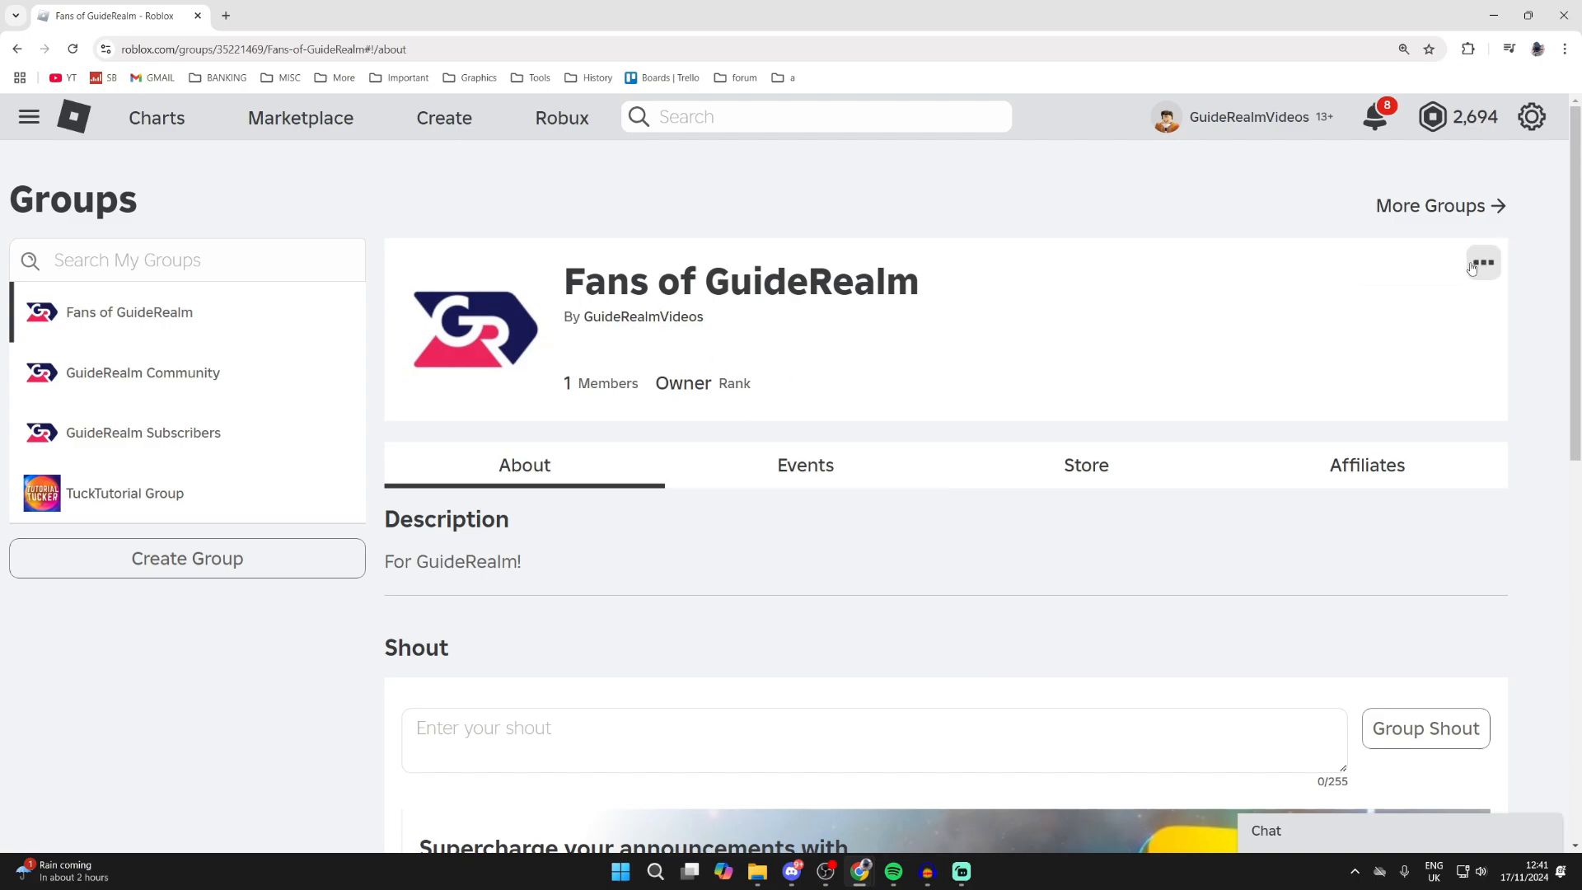
pyautogui.click(1481, 263)
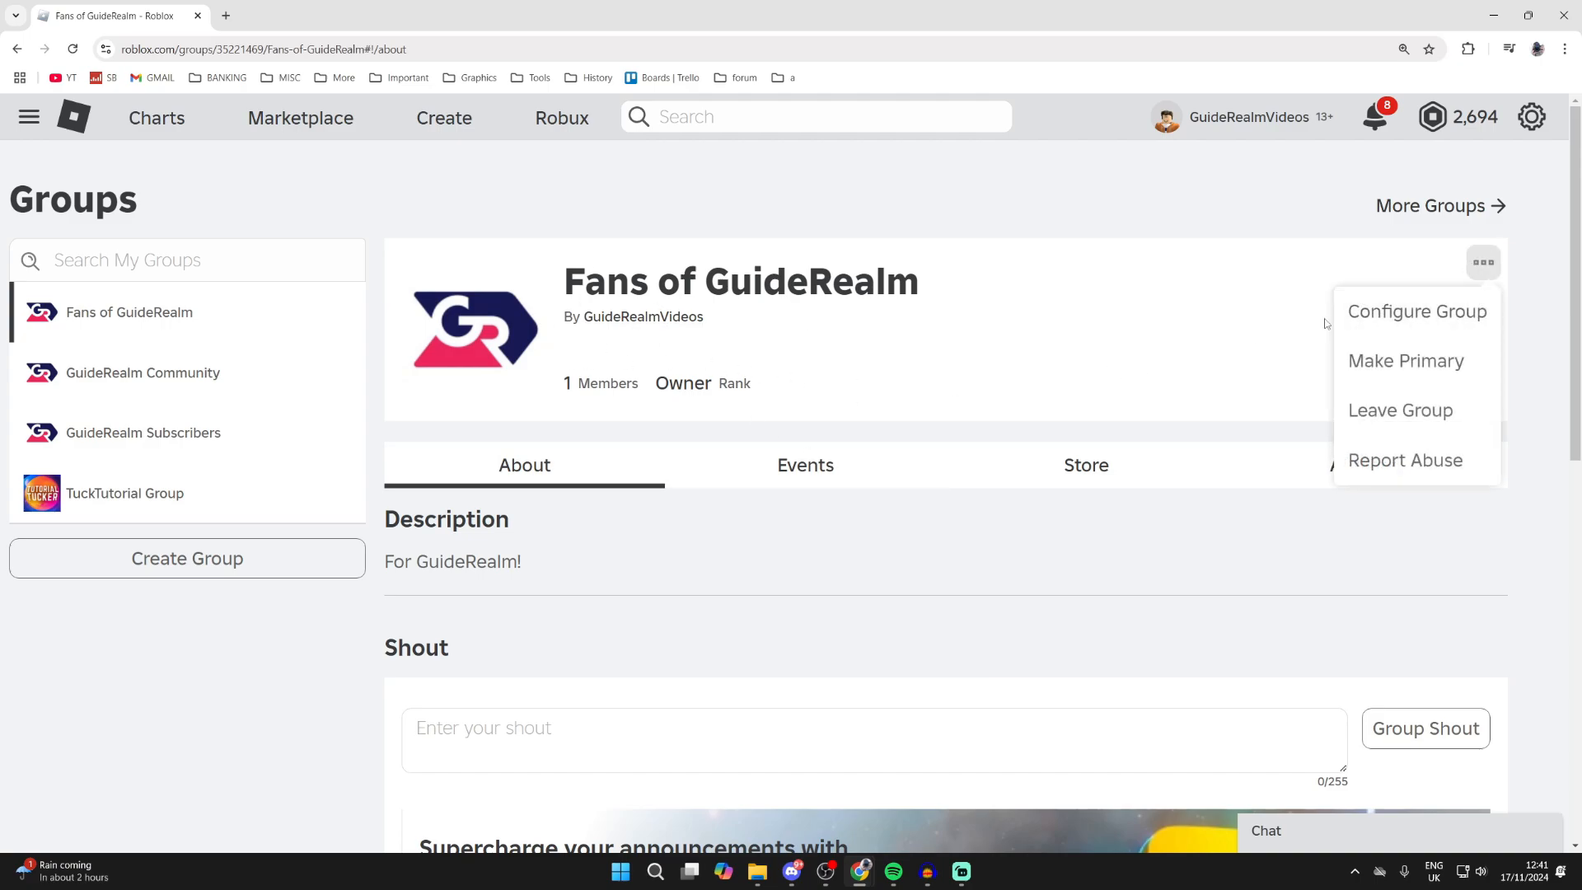
pyautogui.moveTo(1405, 361)
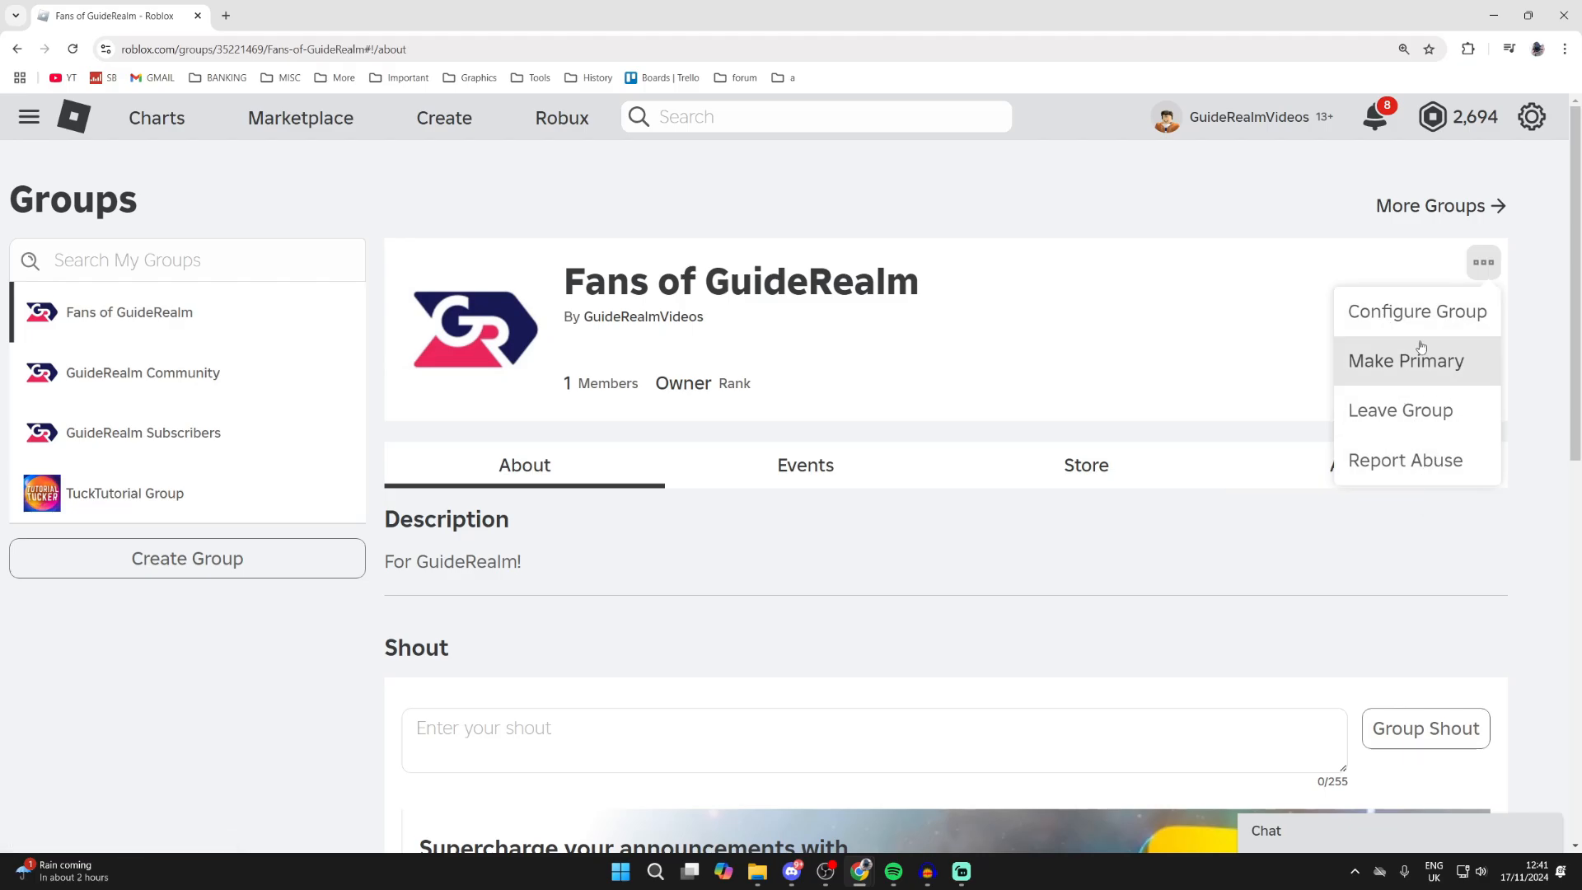
# Enter Configure Group and look over the Information page with emblem and description
pyautogui.click(1417, 312)
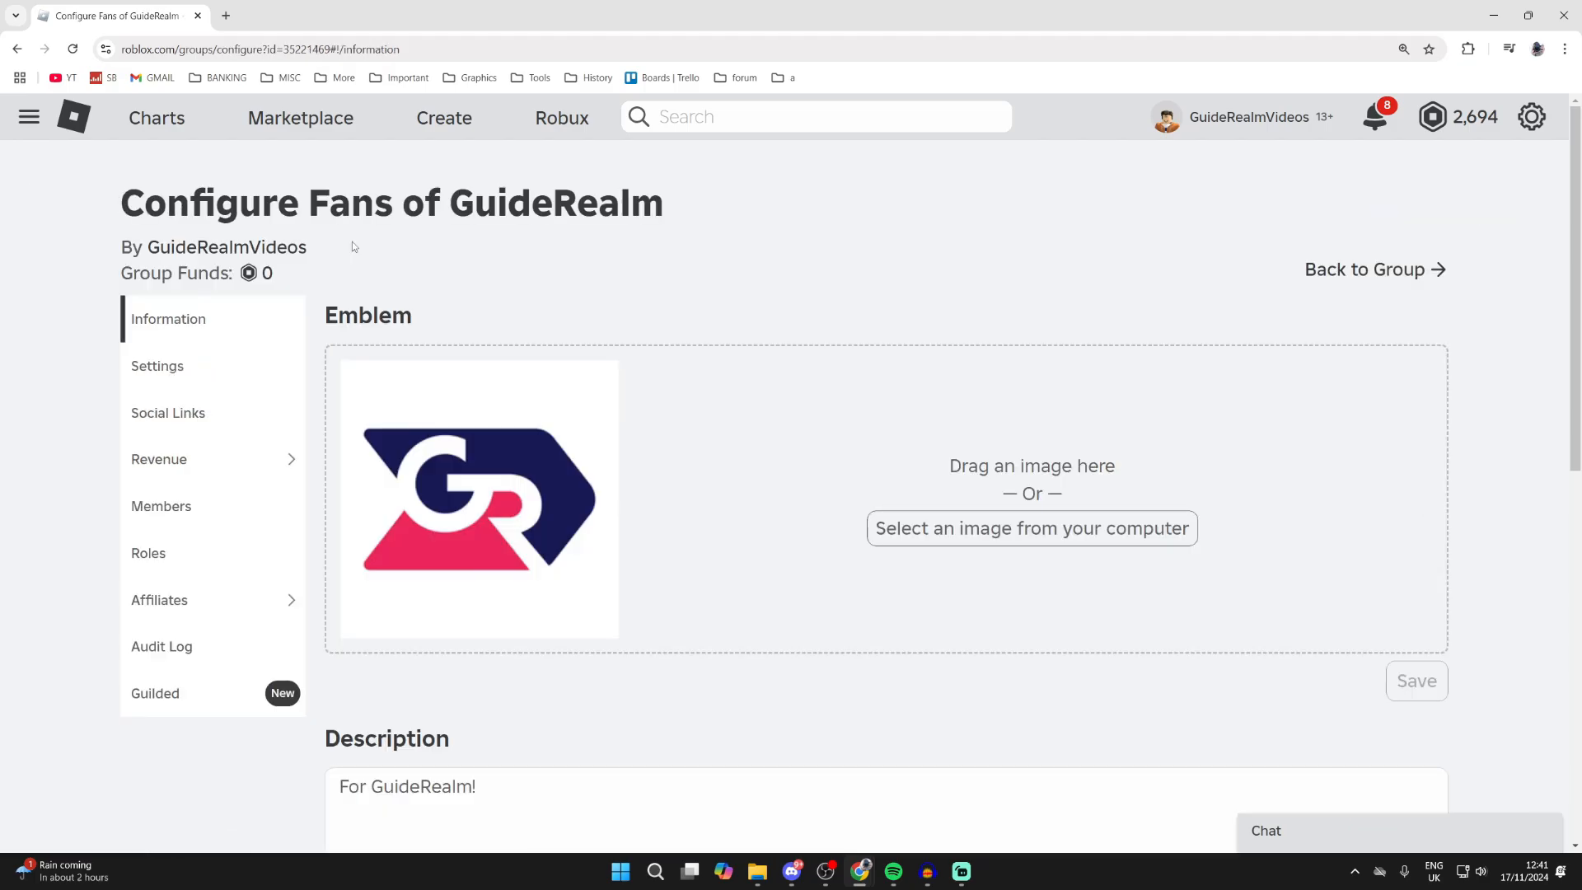
pyautogui.scroll(-3)
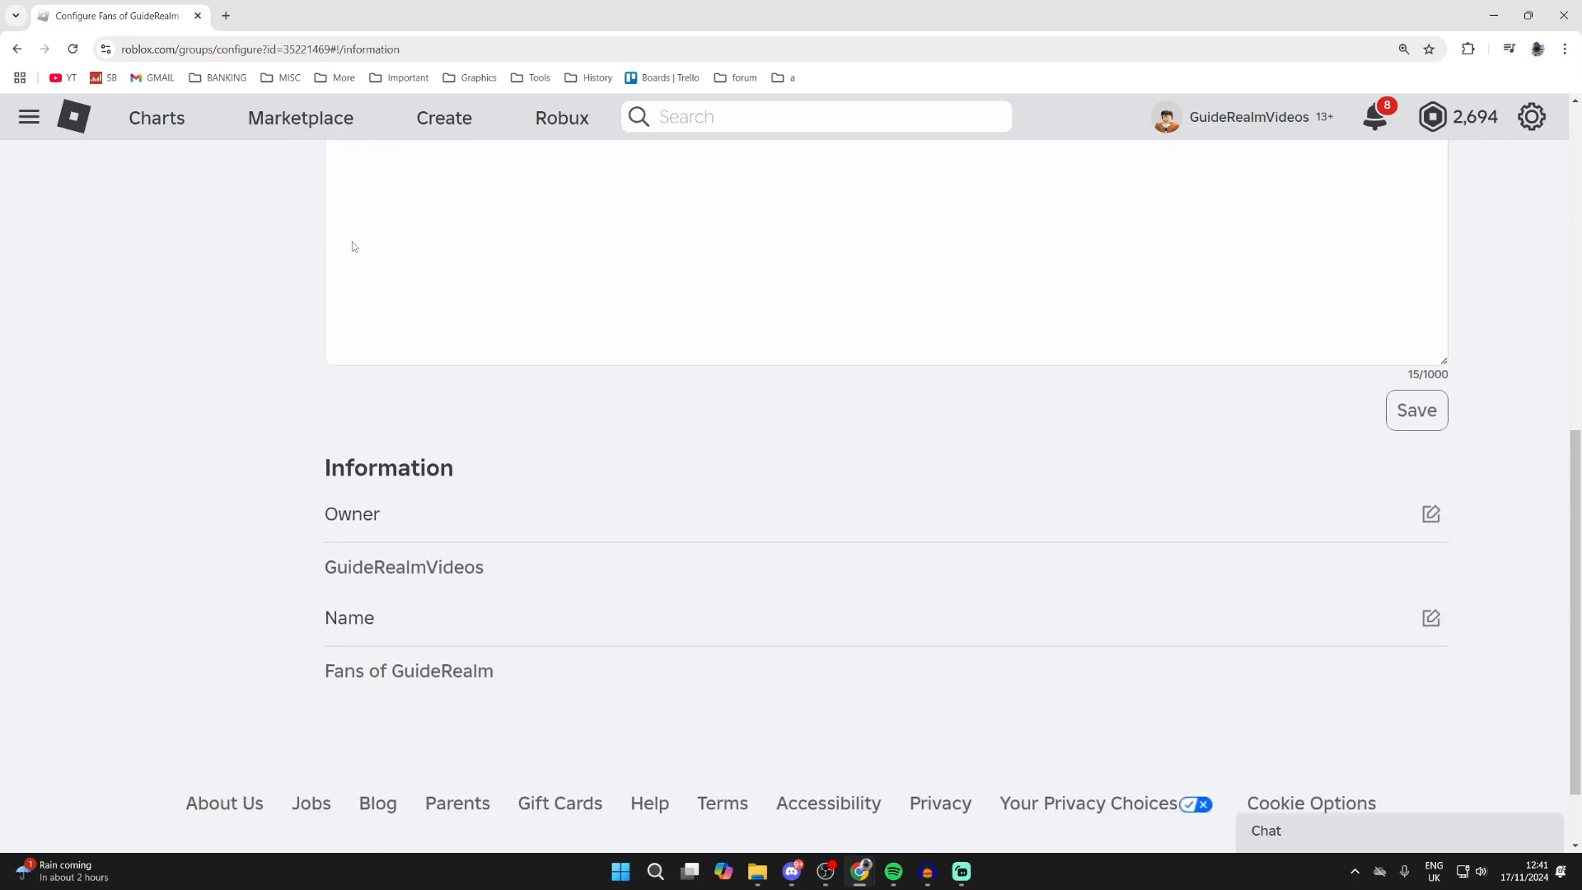
pyautogui.scroll(3)
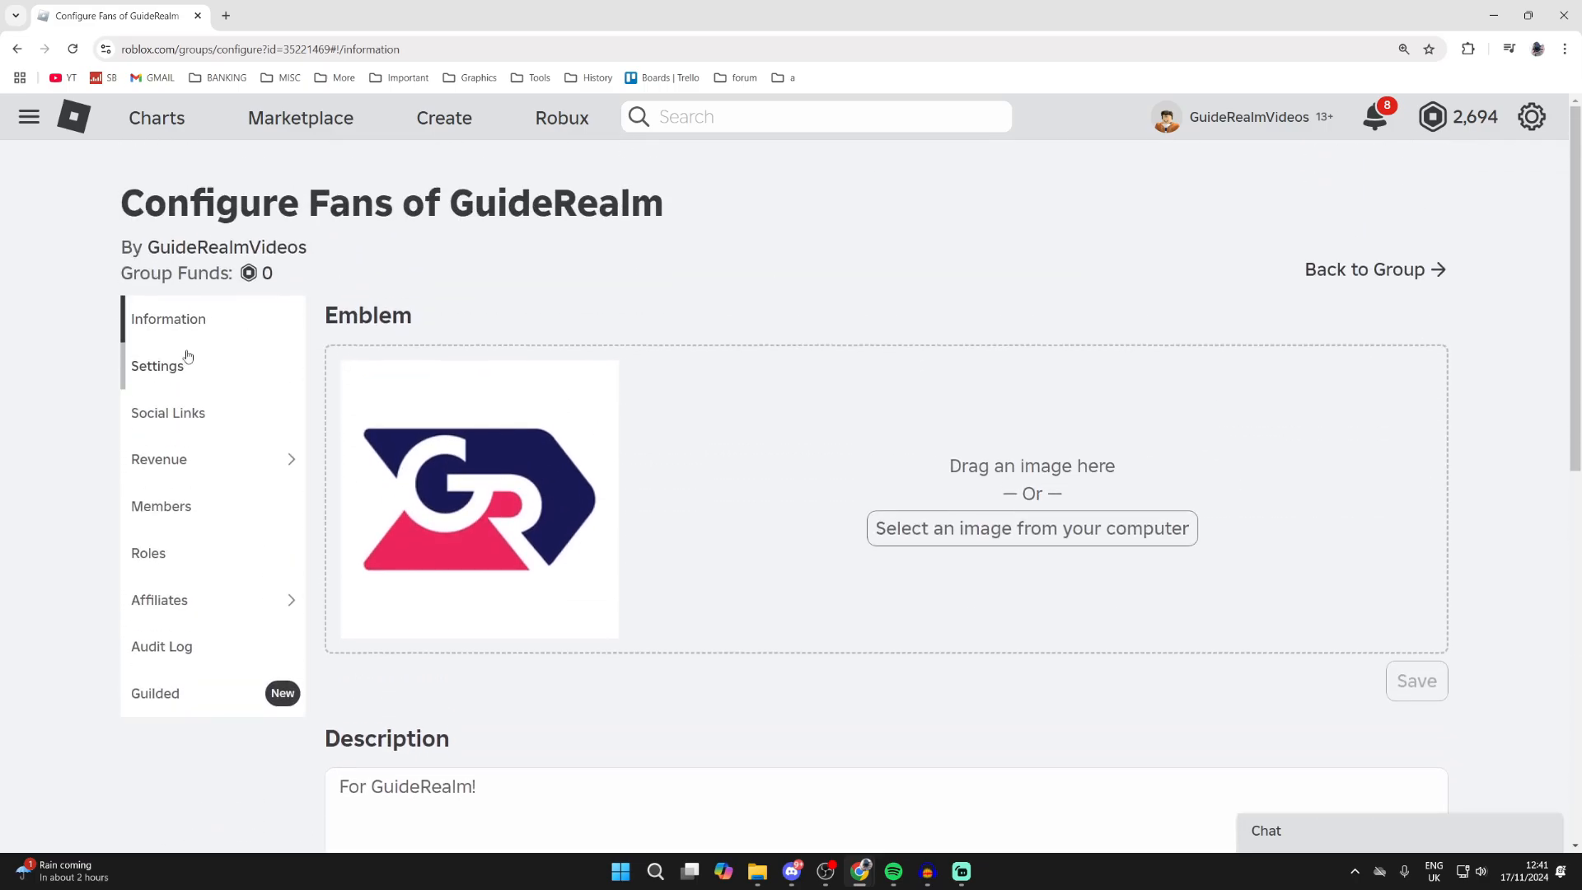
# Review the join-requirement and visibility Settings, then return to the Information page
pyautogui.click(156, 366)
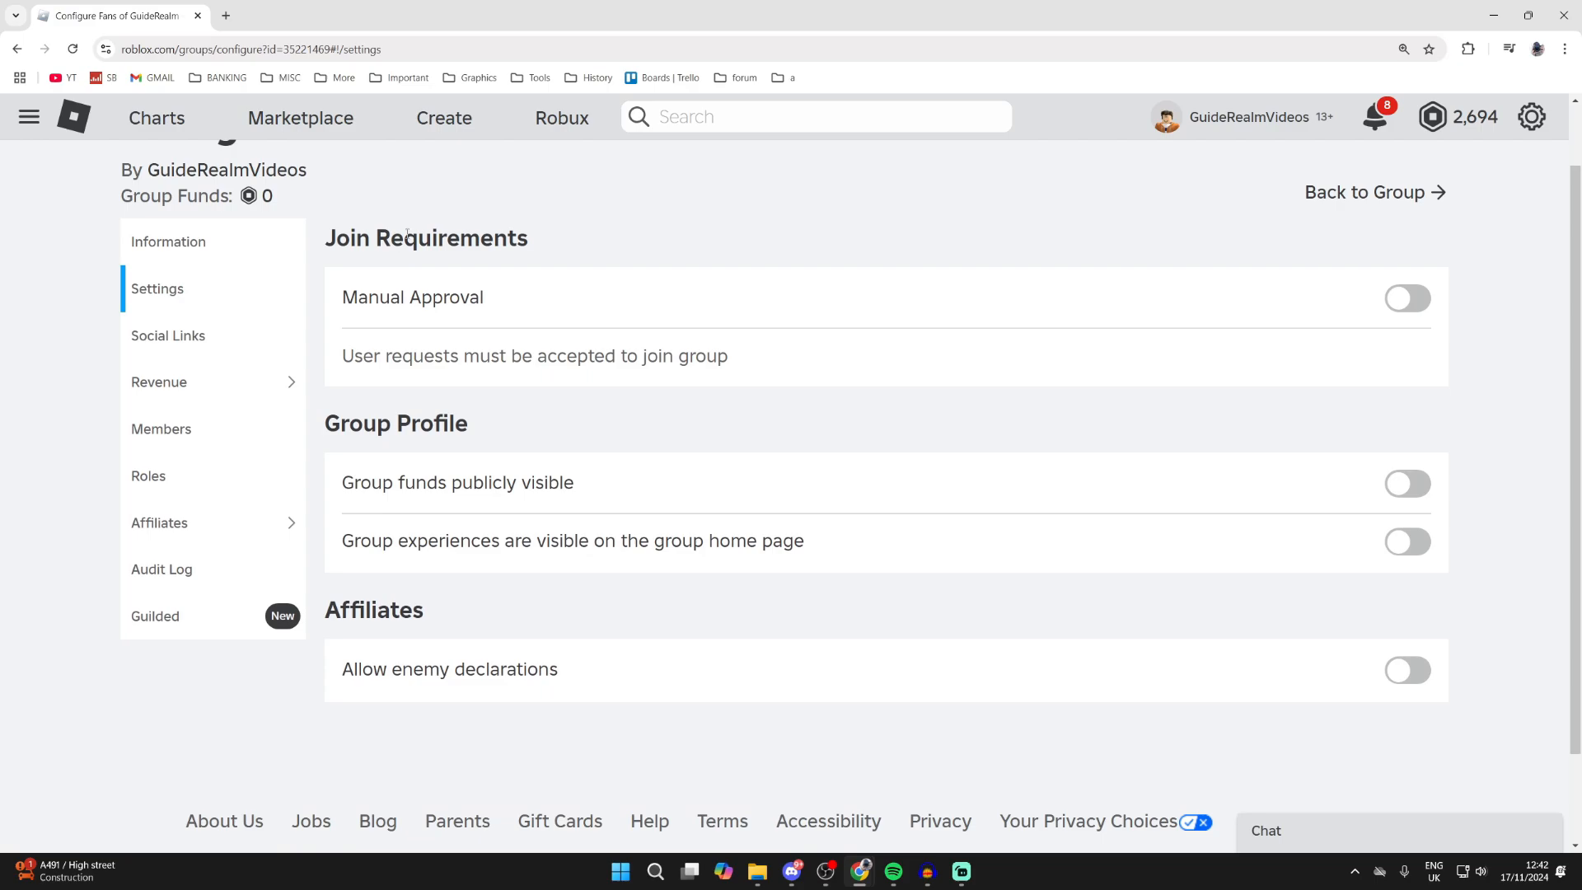
pyautogui.moveTo(452, 521)
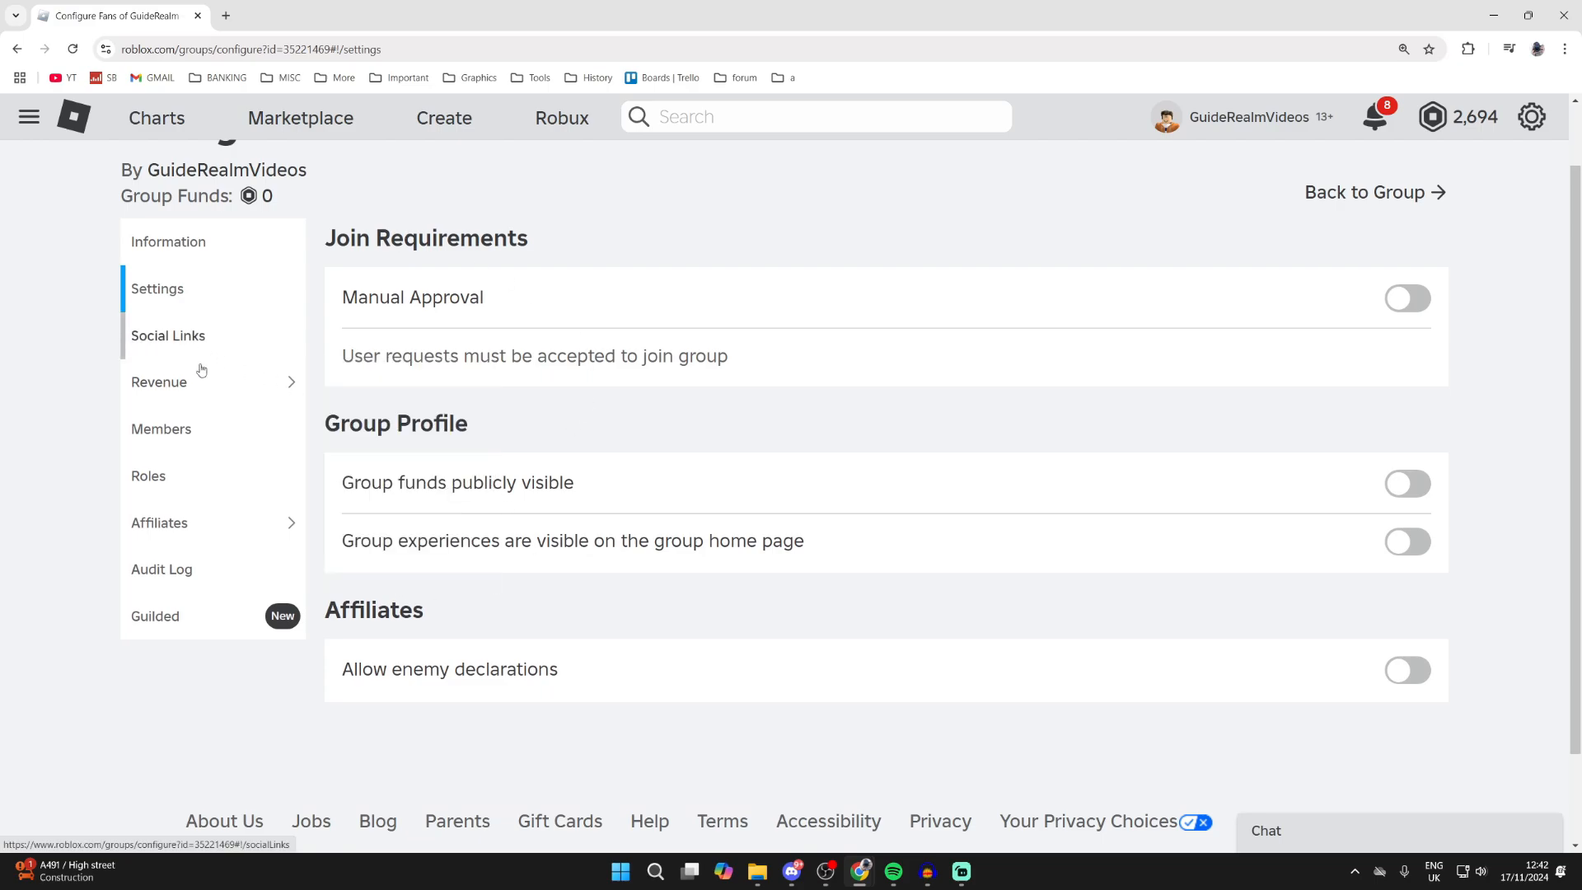
pyautogui.moveTo(160, 429)
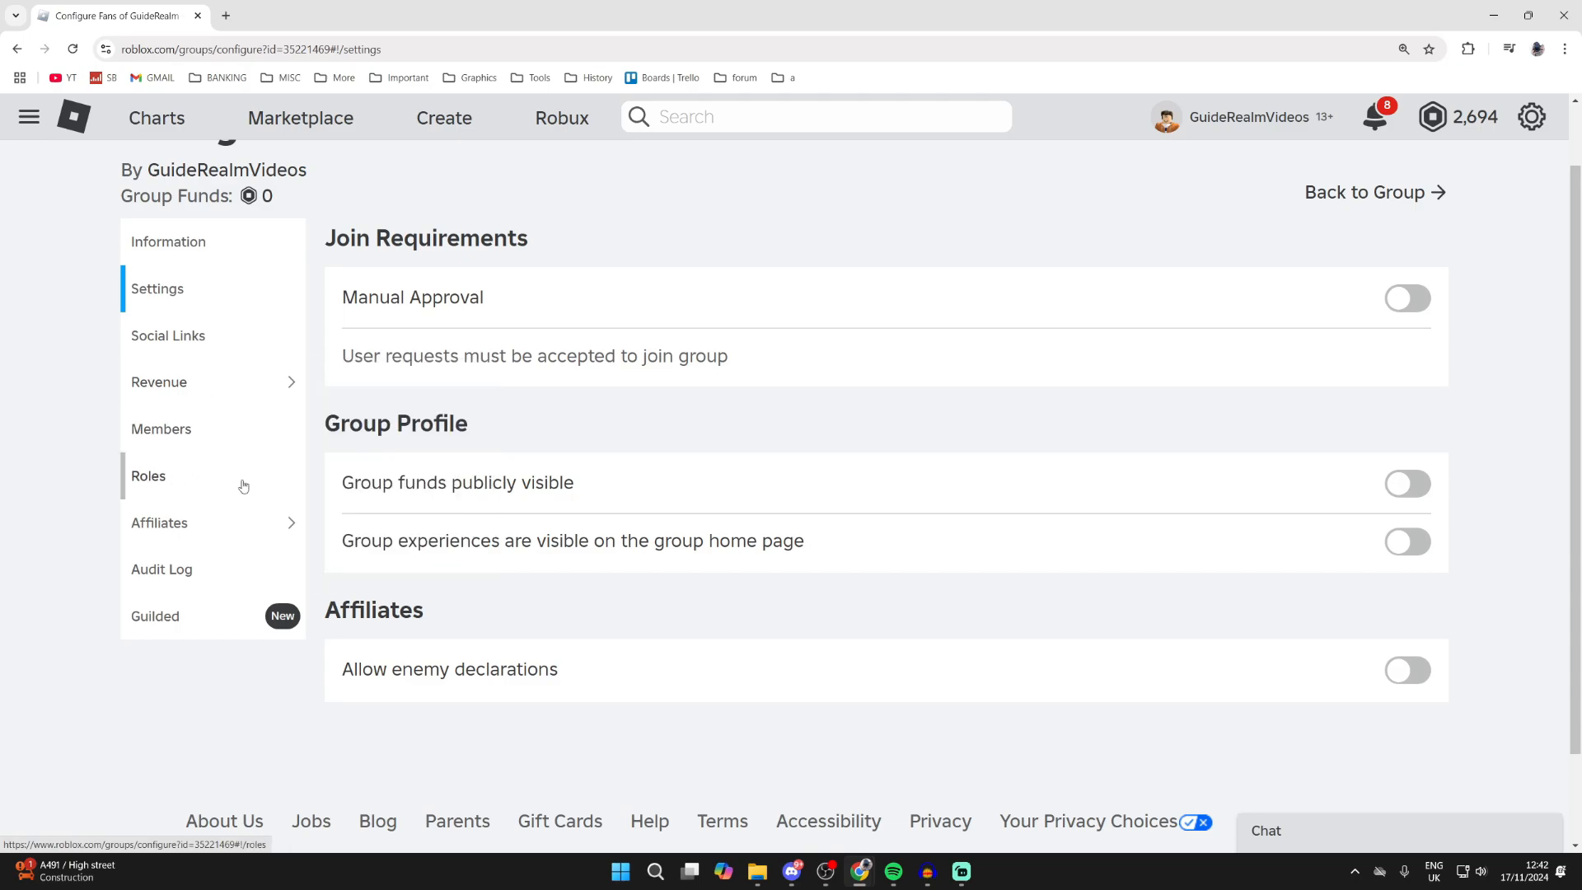
pyautogui.moveTo(209, 608)
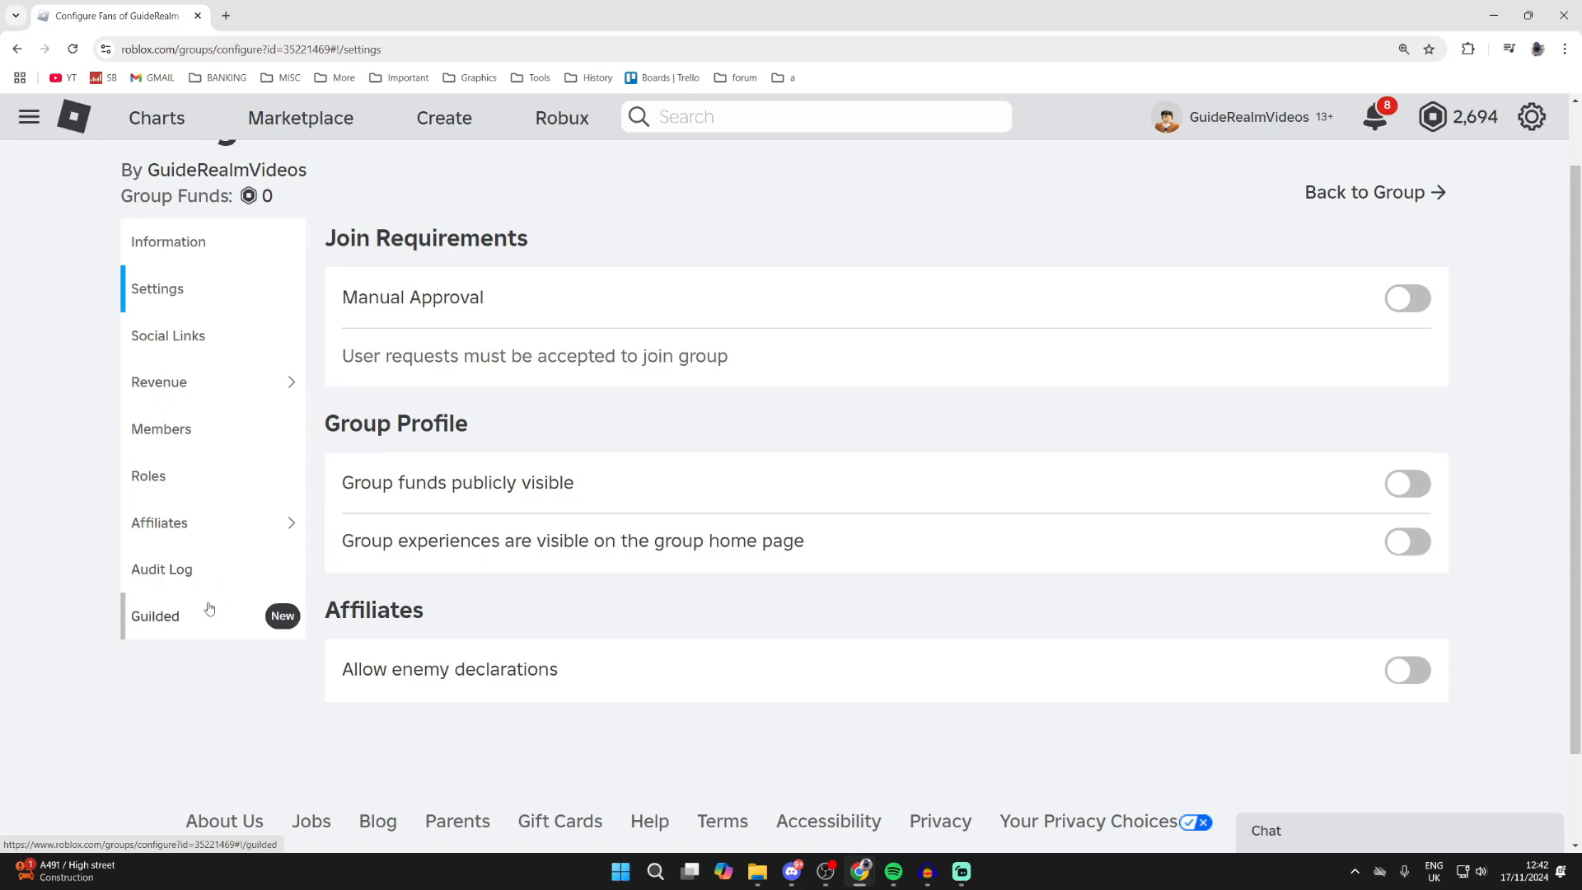
pyautogui.scroll(3)
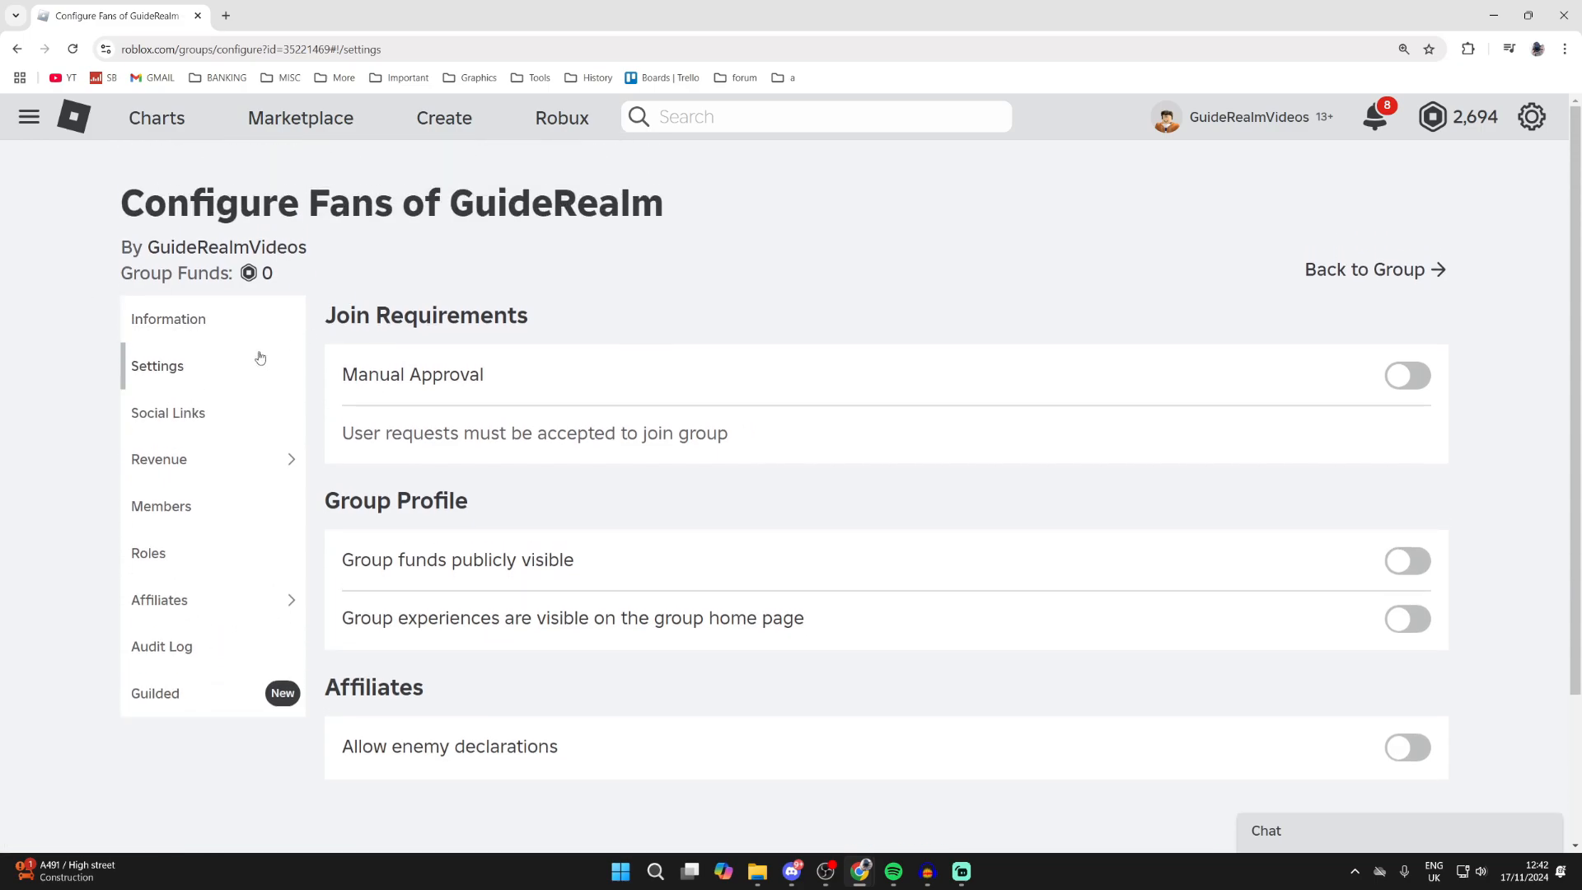
pyautogui.moveTo(168, 318)
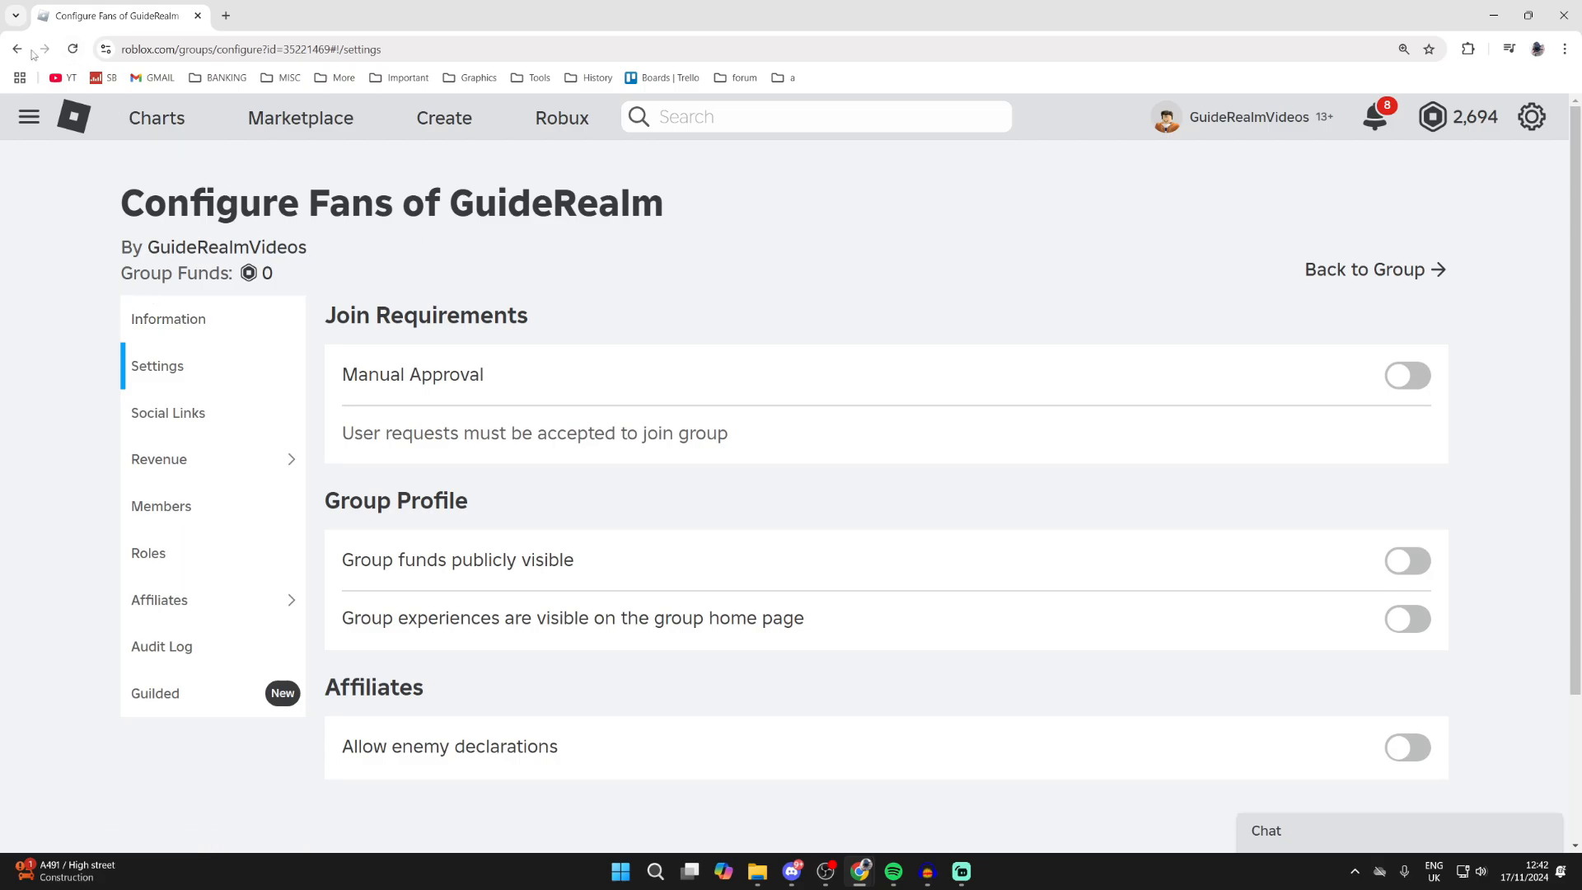
pyautogui.click(168, 318)
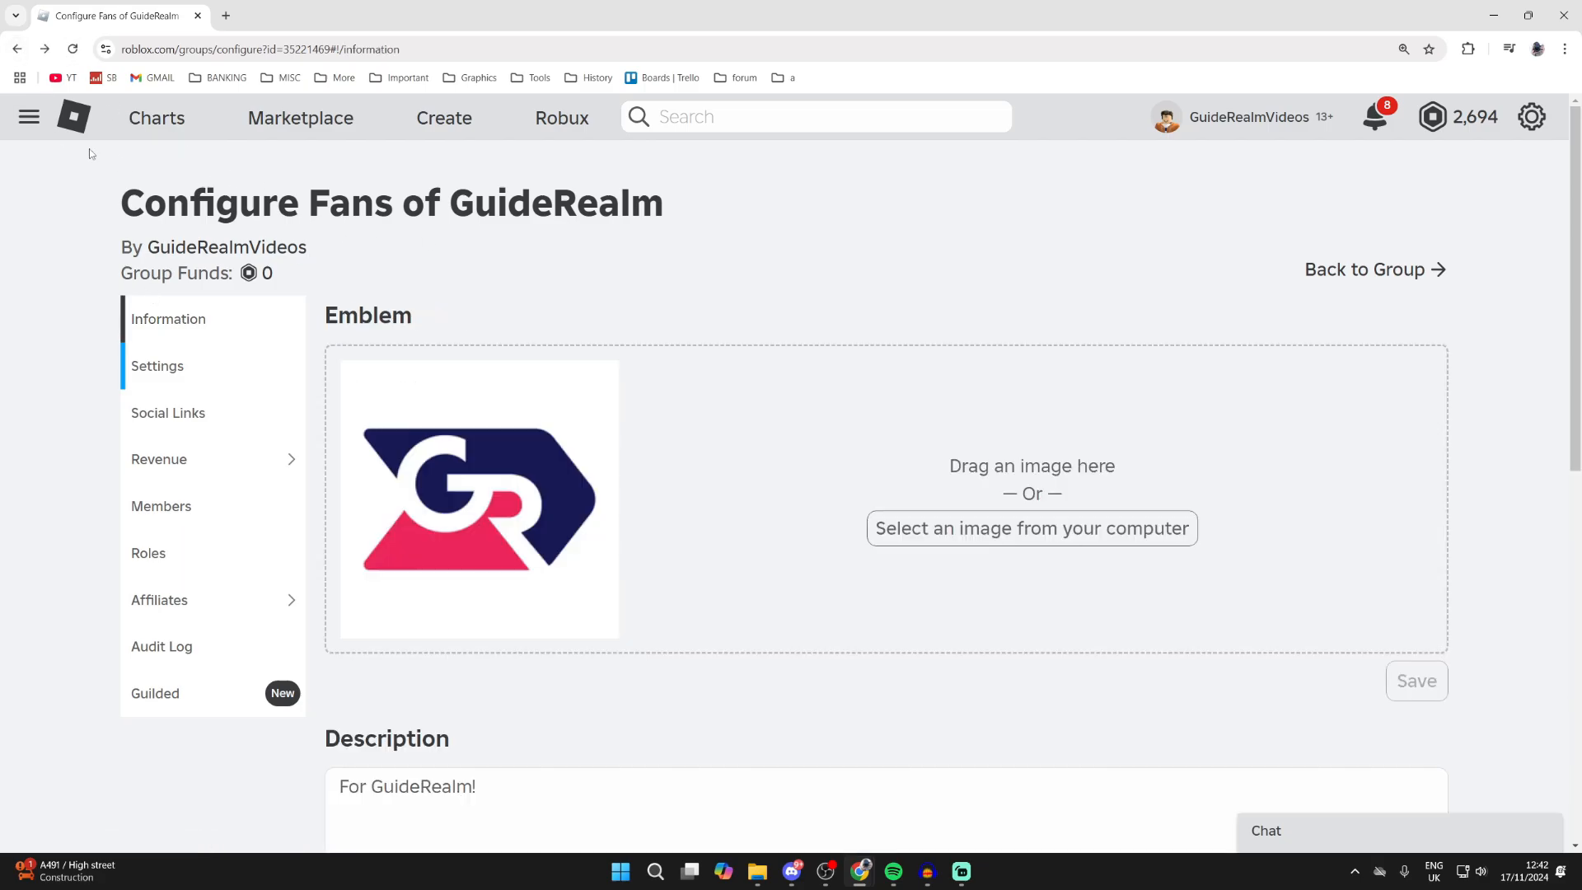